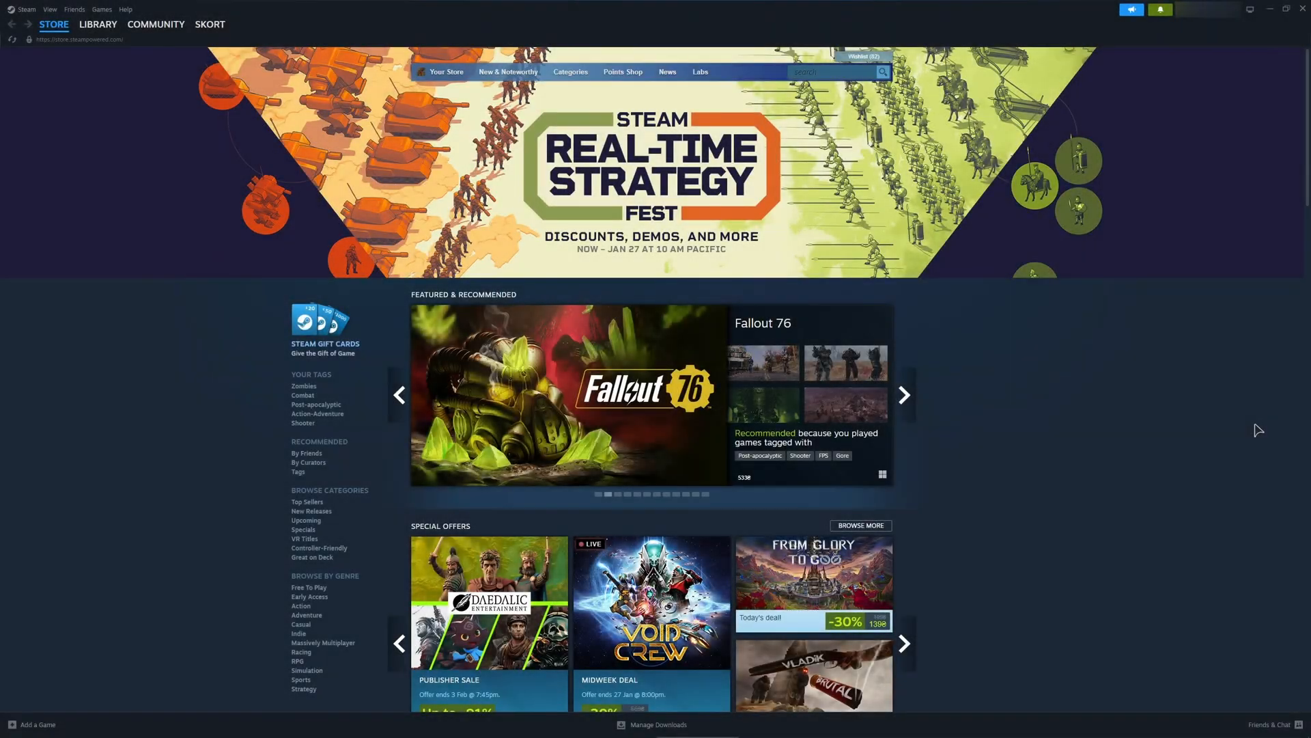
Search the store for 'sekiro' and choose the Sekiro: Shadows Die Twice GOTY Edition result.
left_click(903, 394)
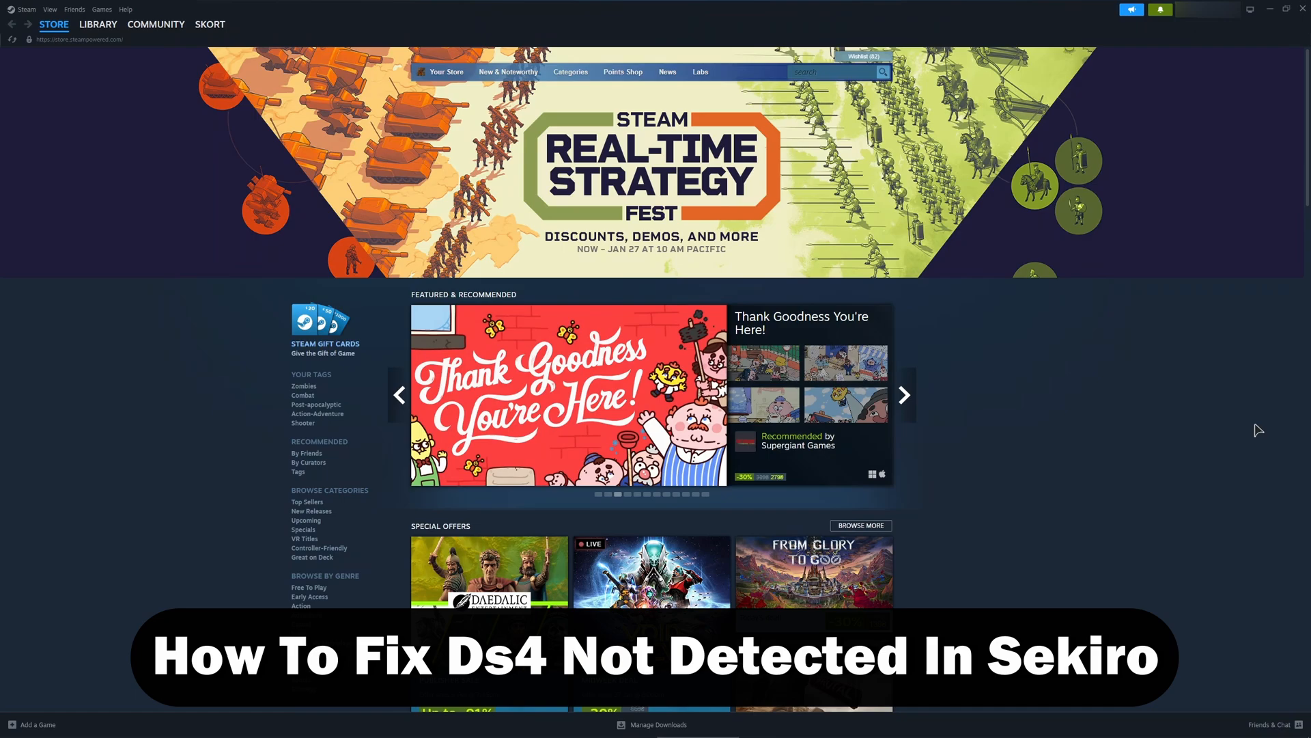
left_click(903, 395)
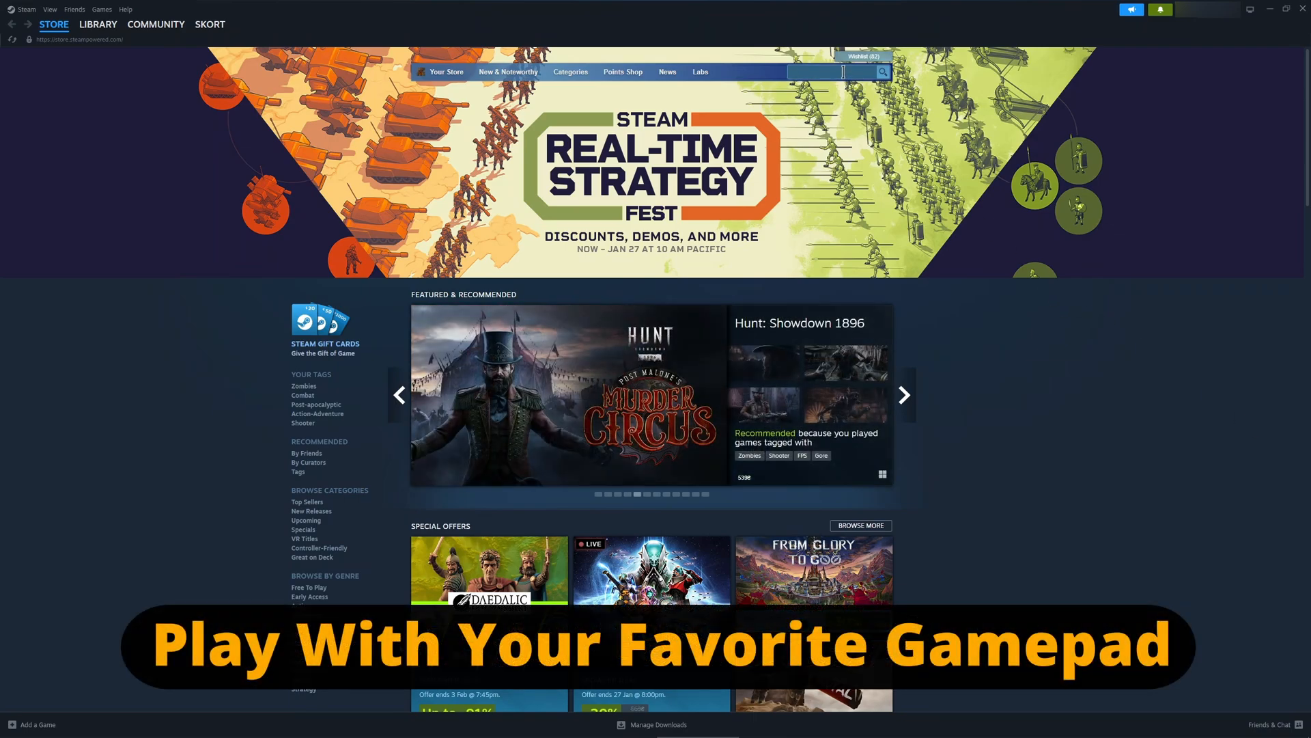
type("sekiro")
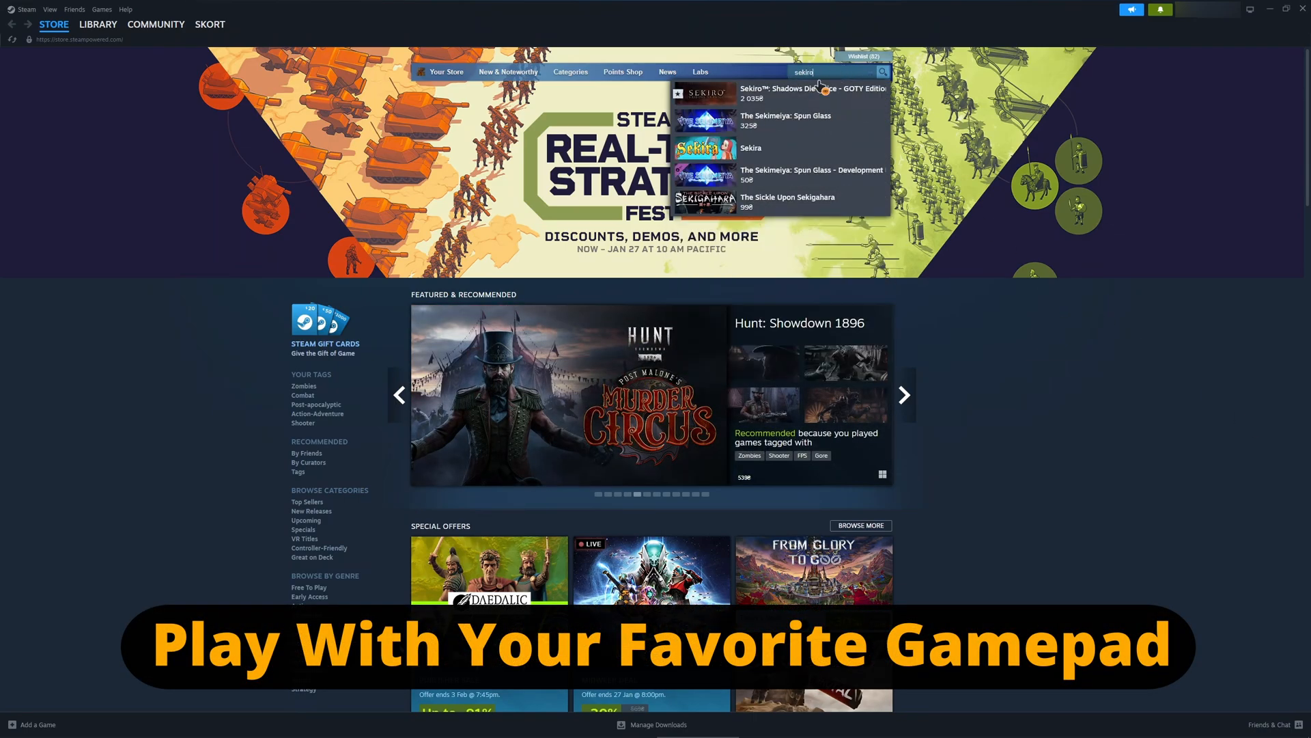
left_click(784, 92)
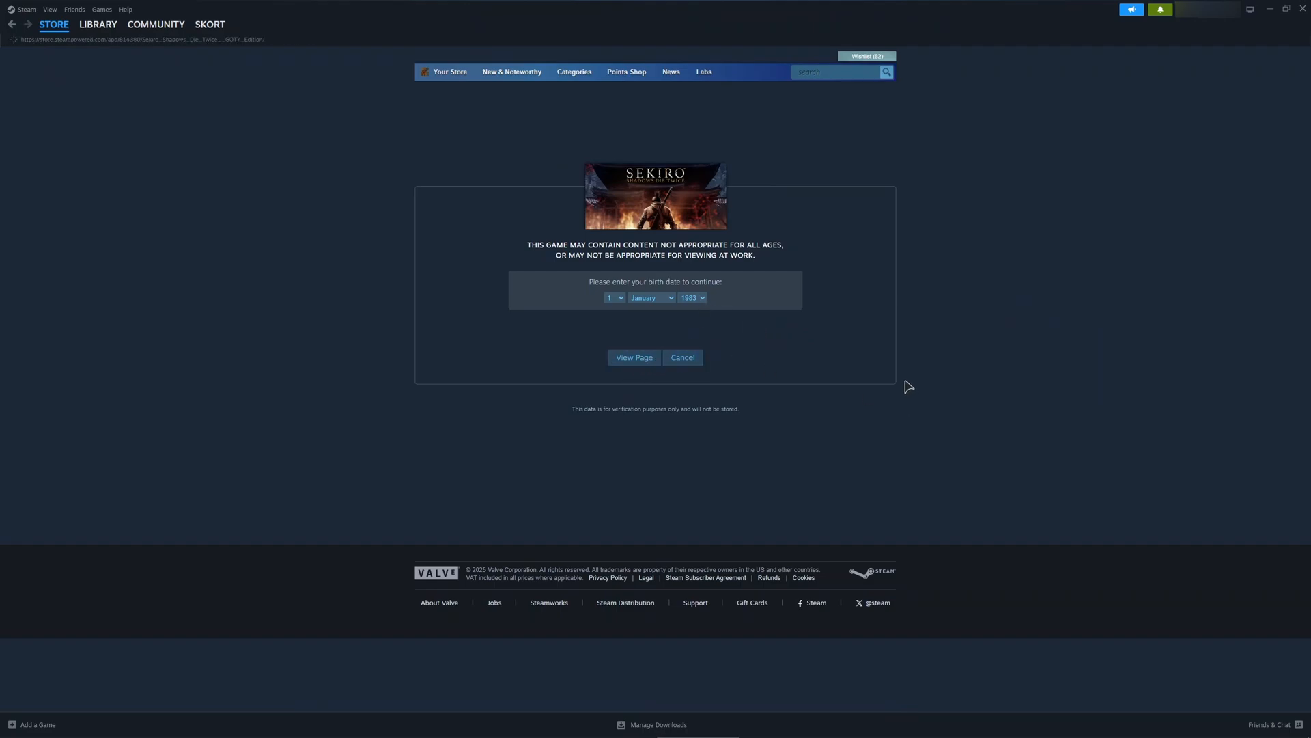
Pass the age check with View Page and look over the GOTY Edition store page.
left_click(632, 357)
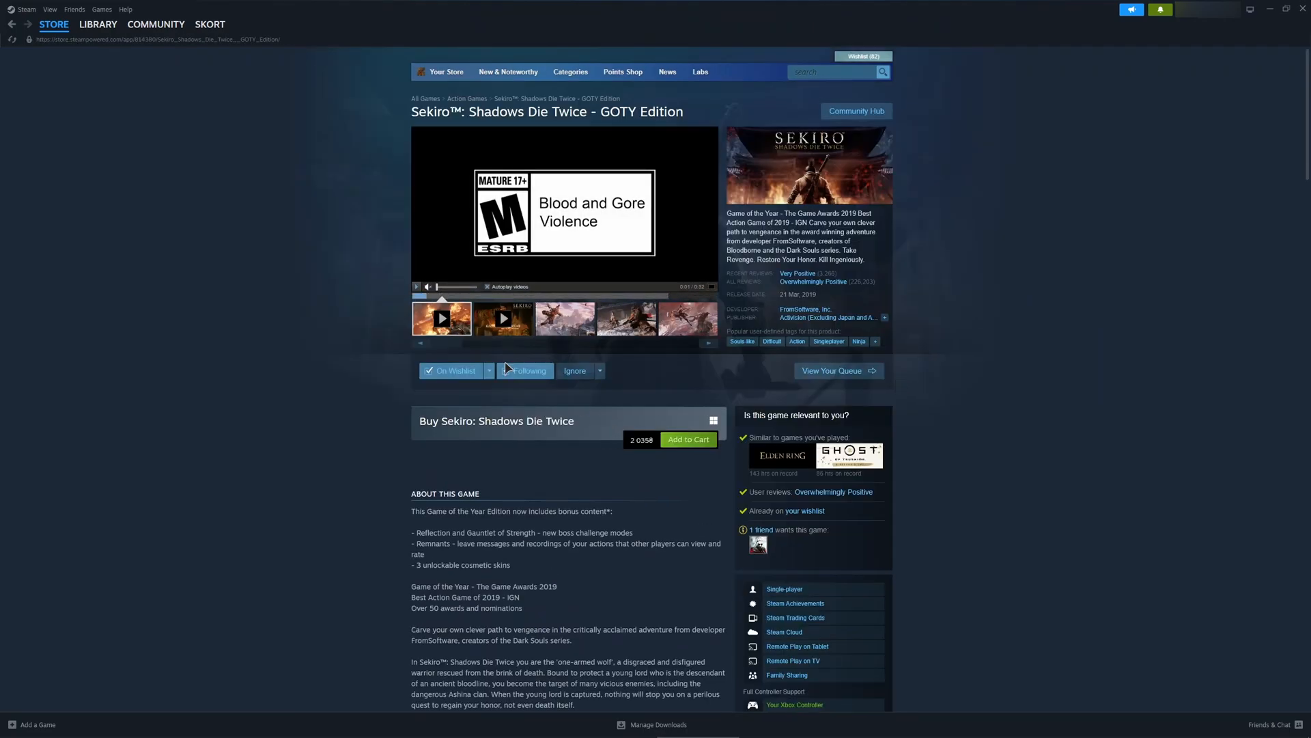
scroll("down", 3)
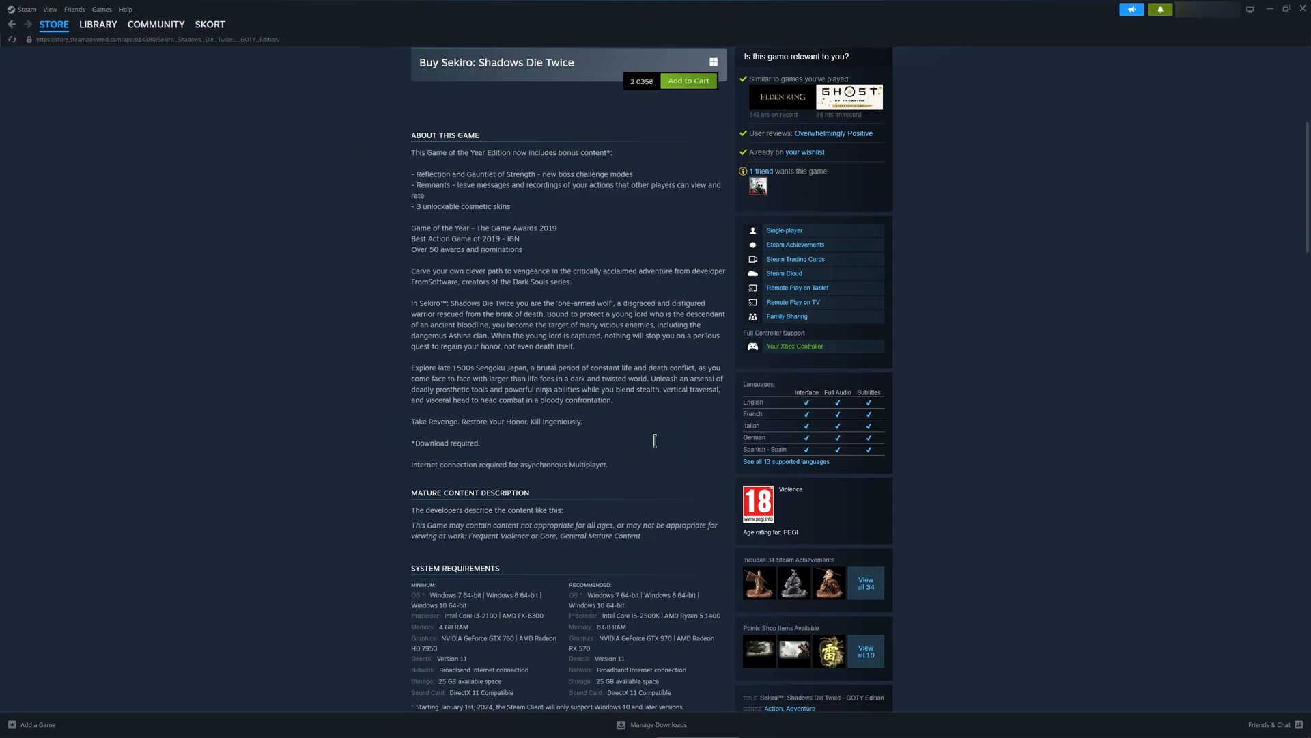
scroll("up", 3)
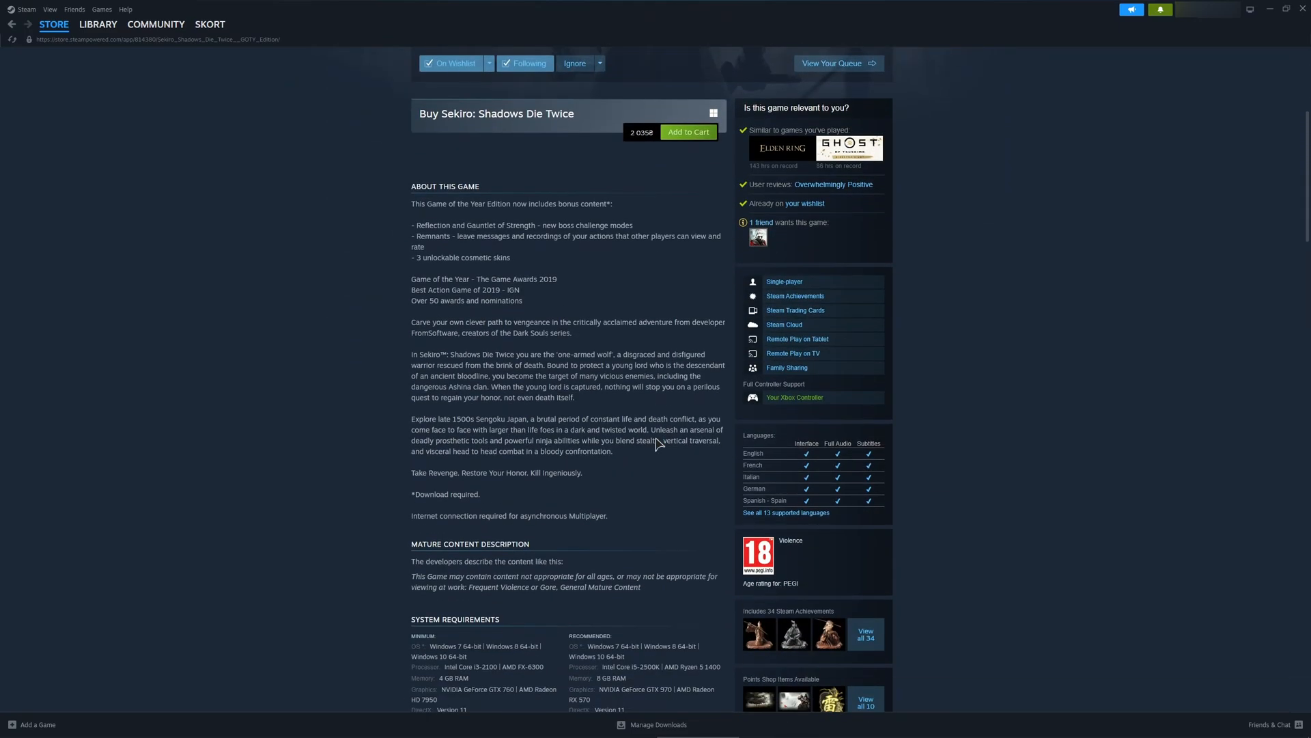
scroll("up", 3)
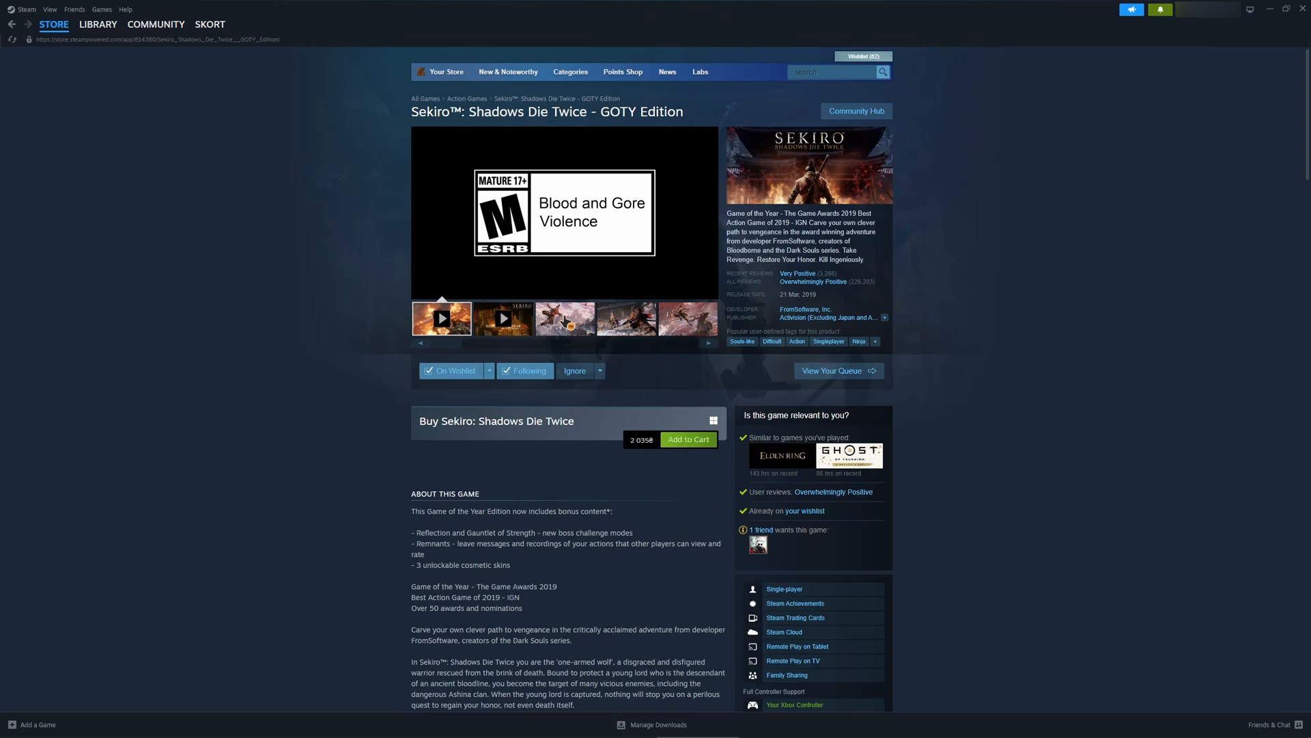
mouse_move(1001, 339)
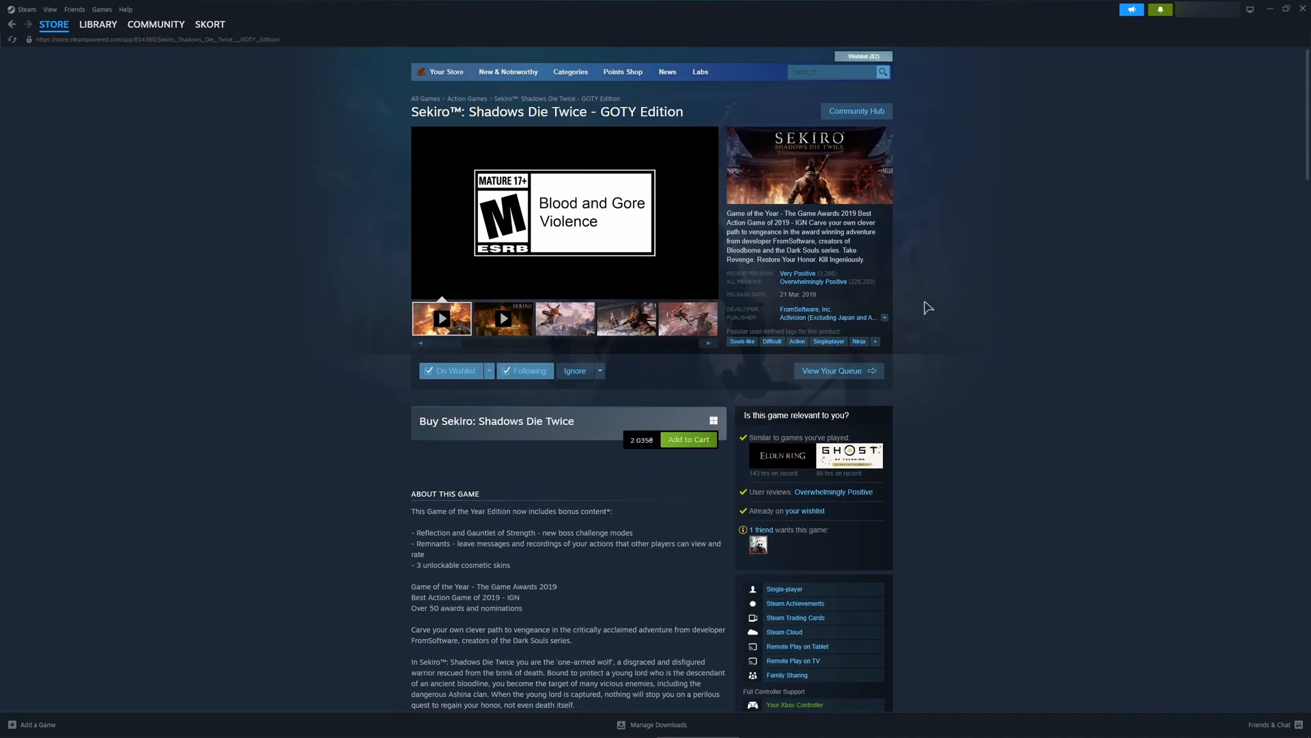
mouse_move(956, 255)
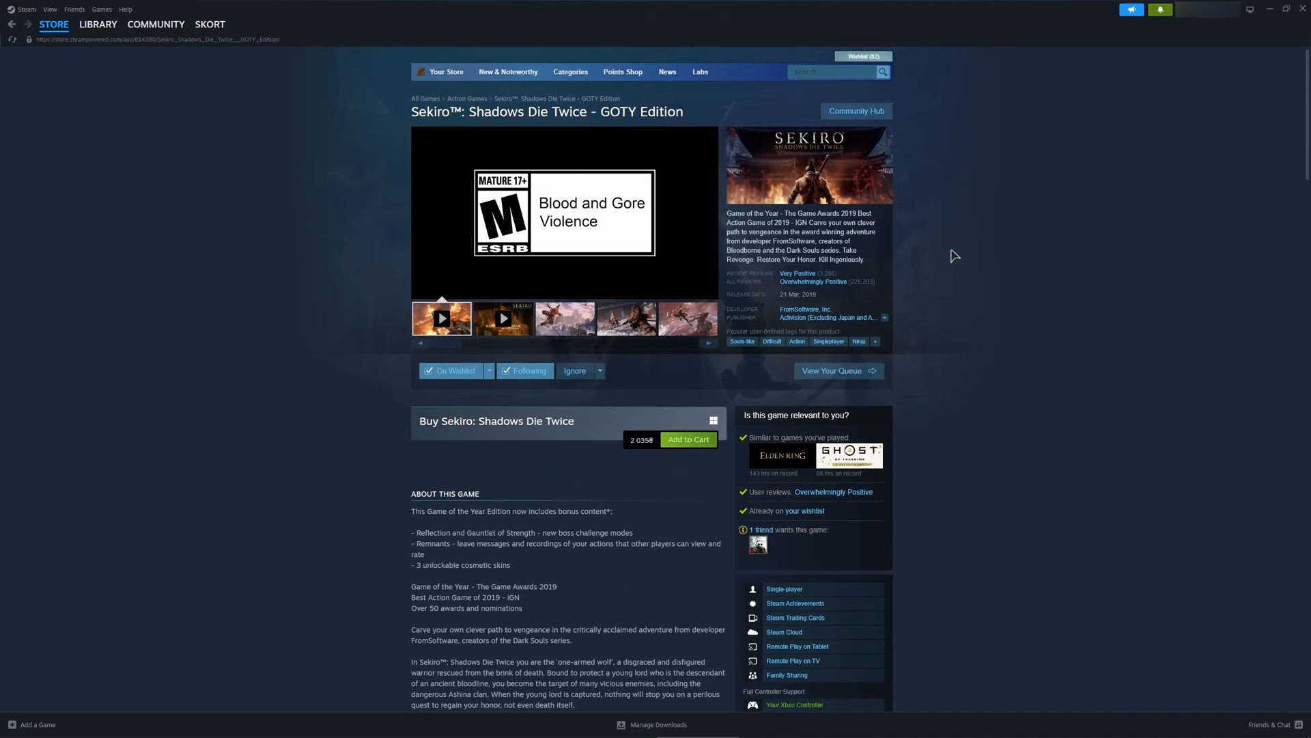
Reach Settings > Controller, showing PlayStation Controller Support enabled in games without support.
left_click(26, 10)
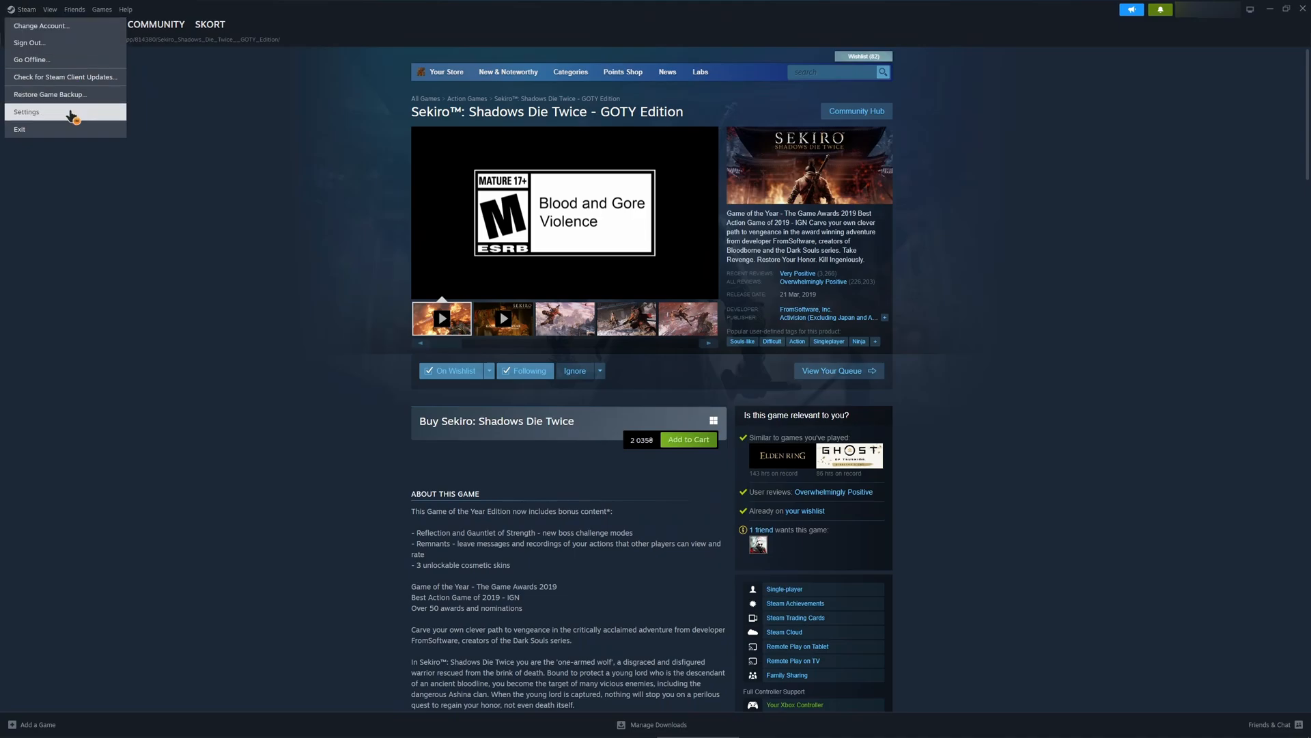
left_click(27, 110)
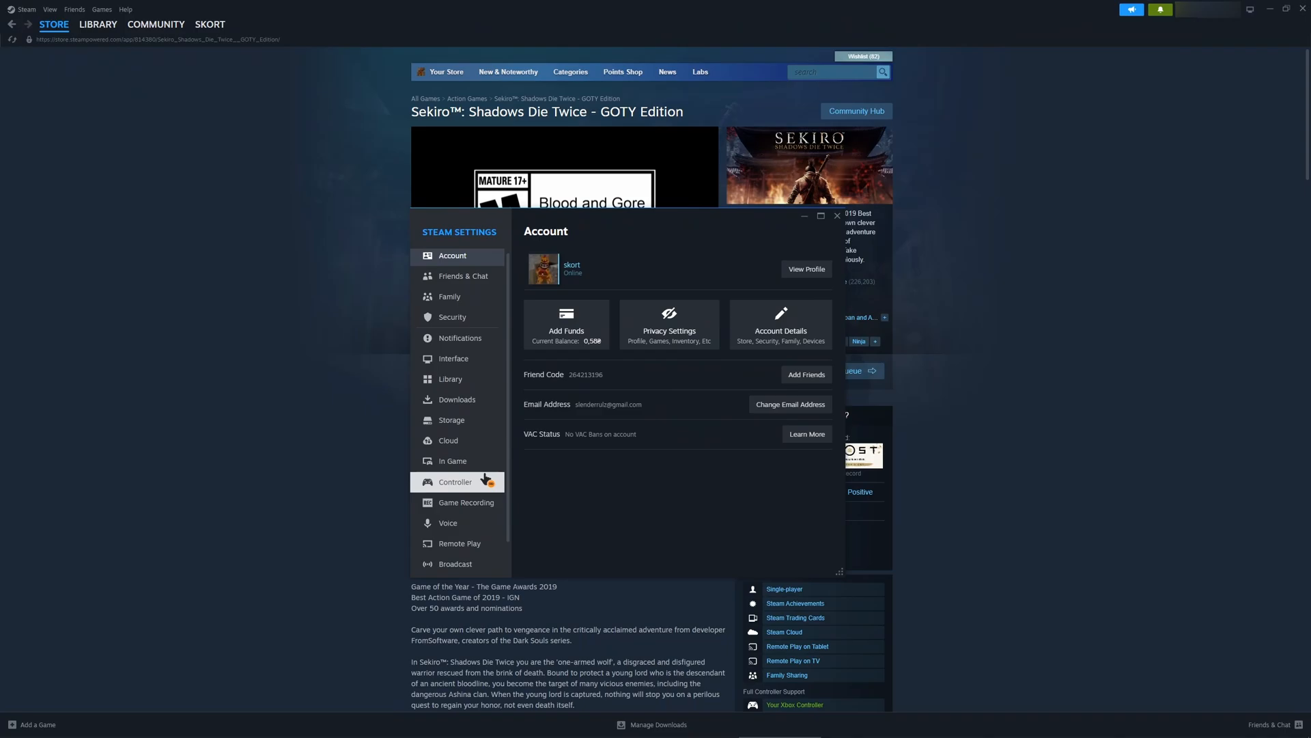
left_click(456, 481)
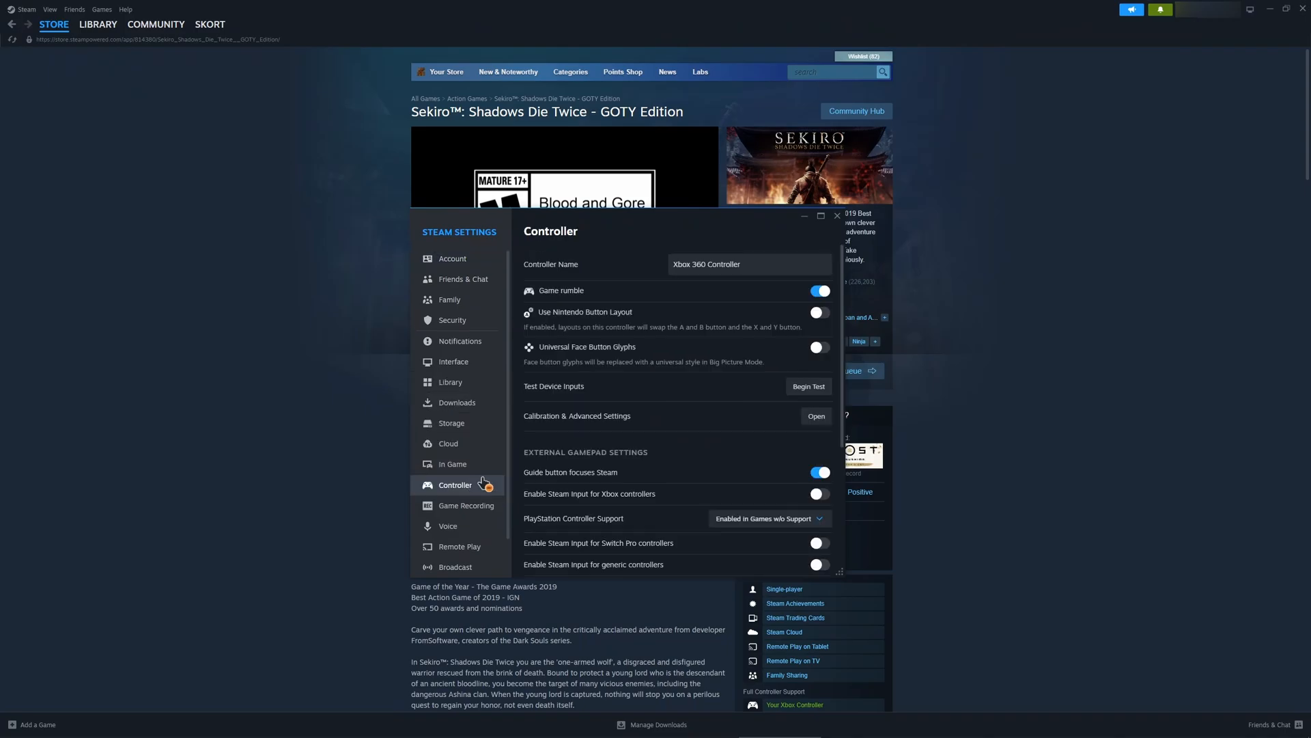
mouse_move(582, 241)
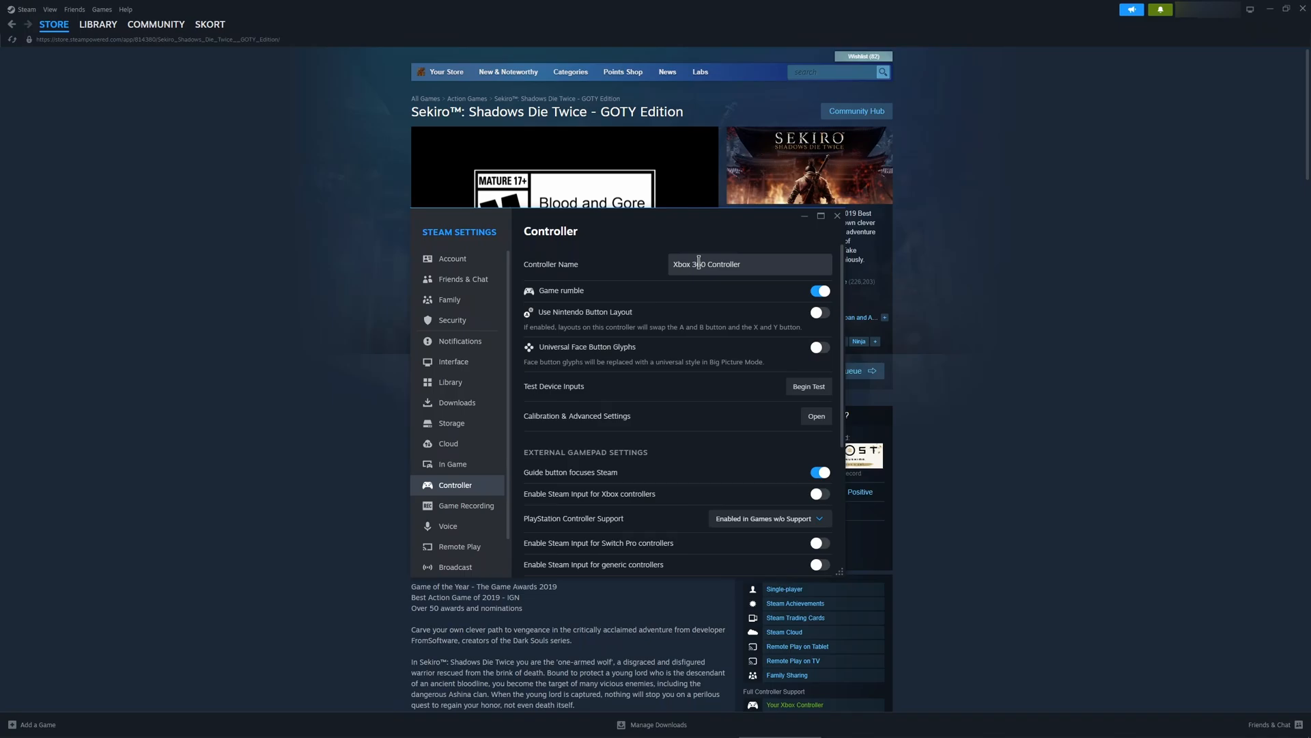
type("6")
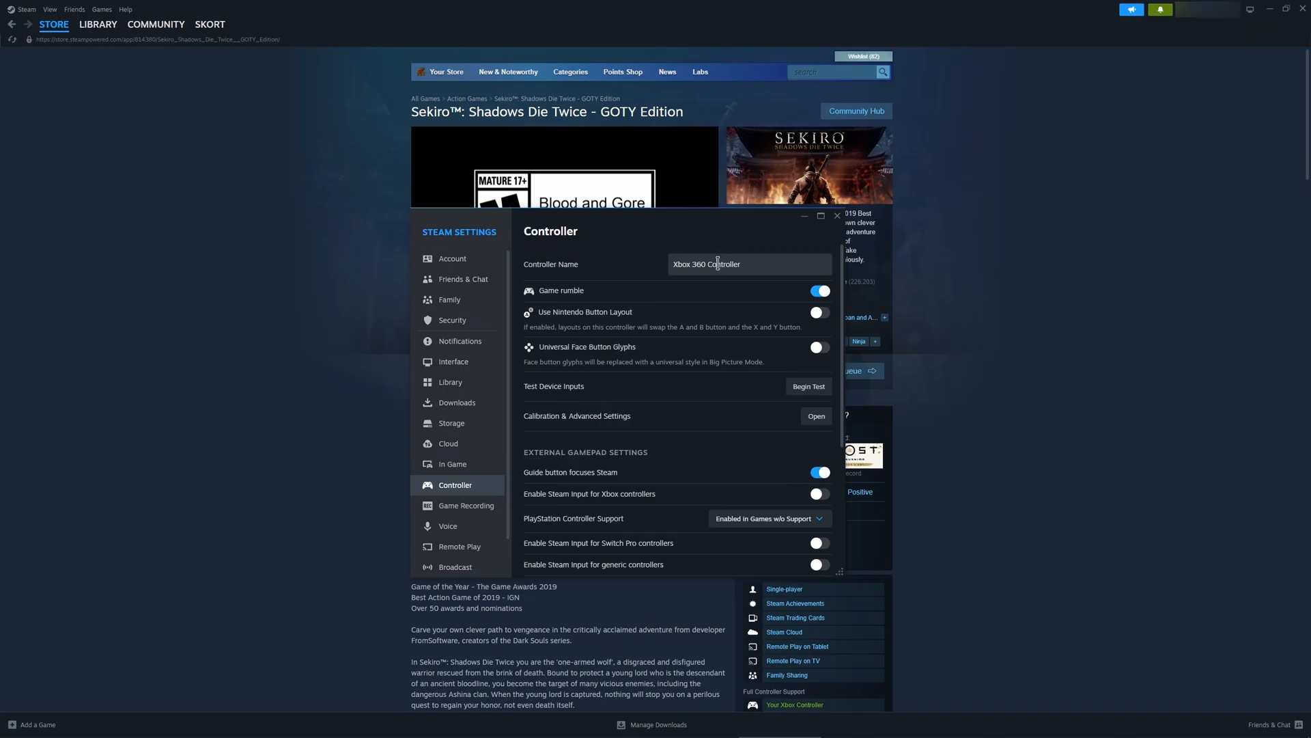
left_click(740, 264)
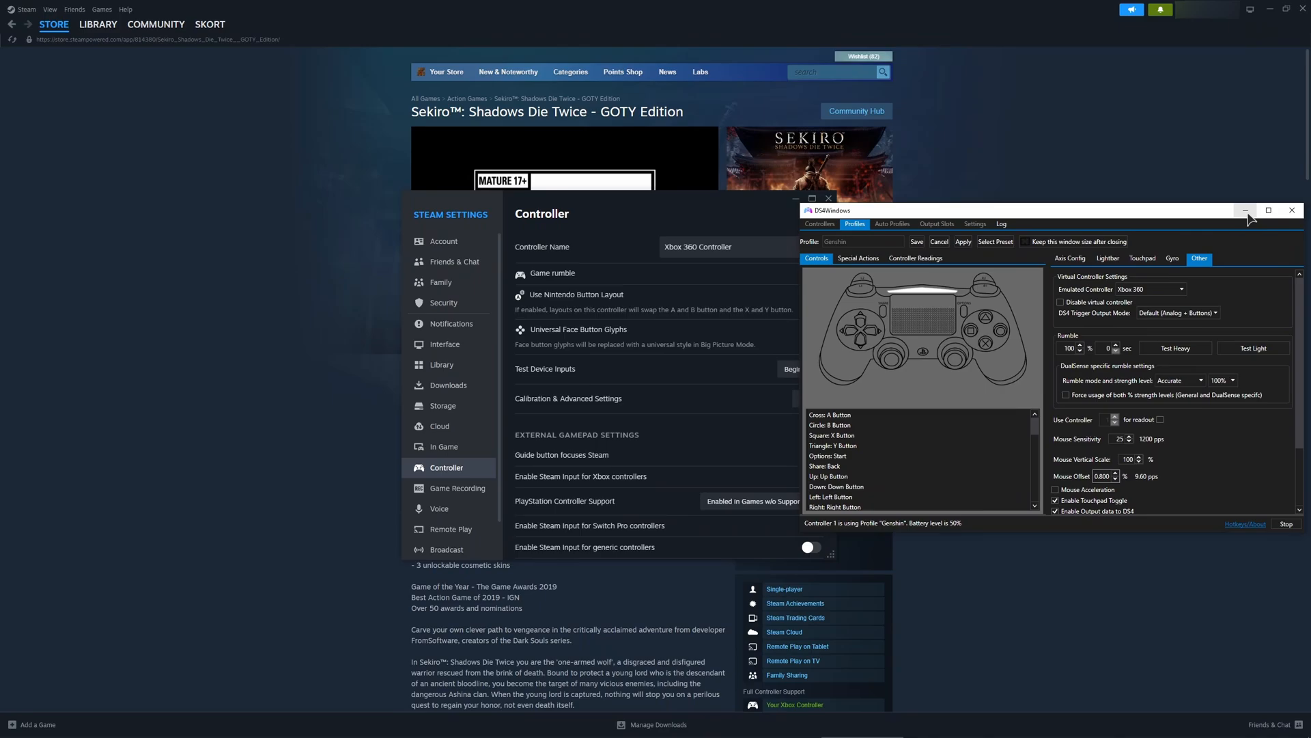
mouse_move(890, 255)
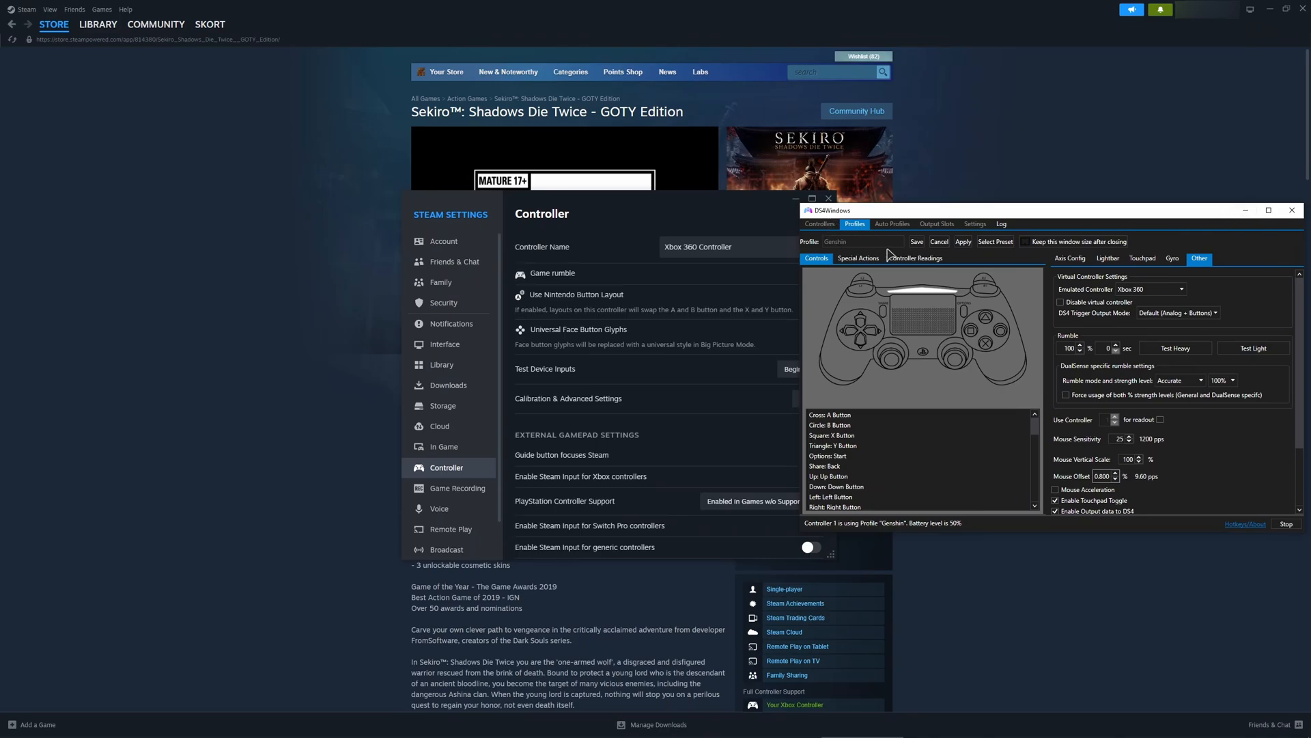
left_click(819, 222)
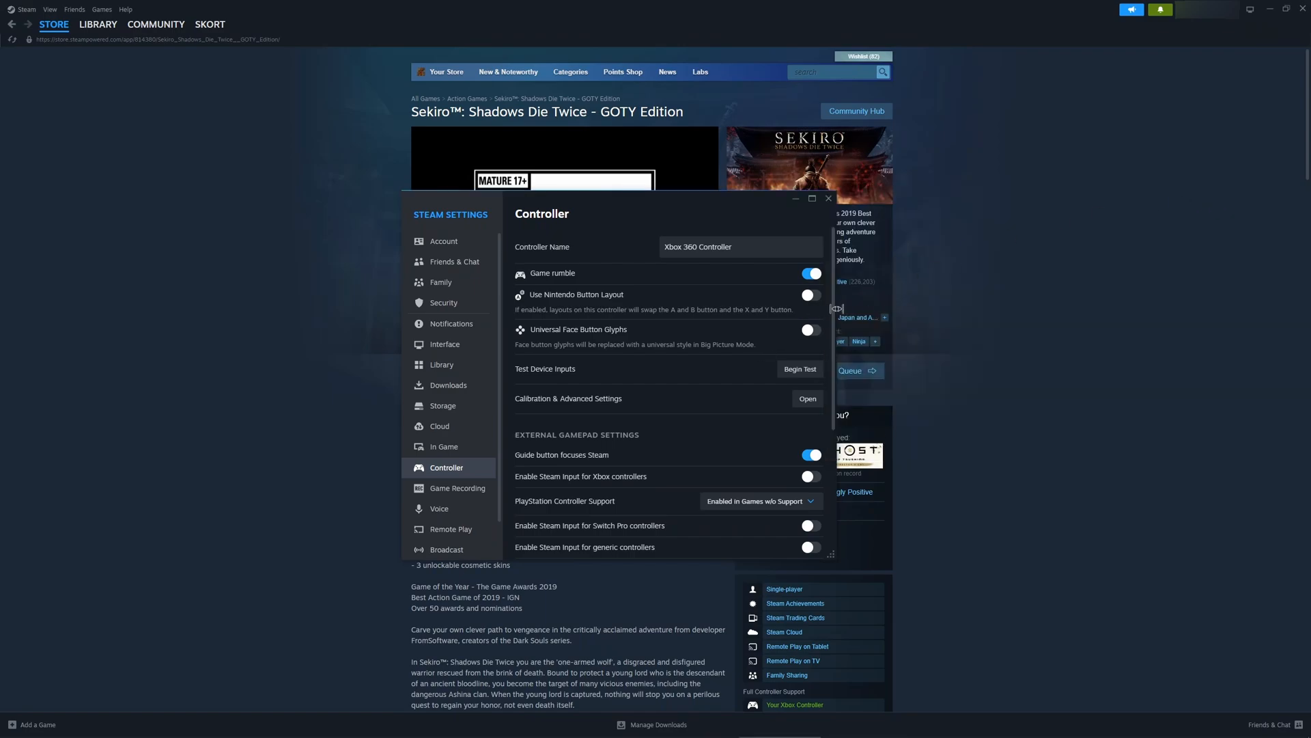
Enter Big Picture Mode settings and show its Controller section with the gamepad options.
scroll("down", 3)
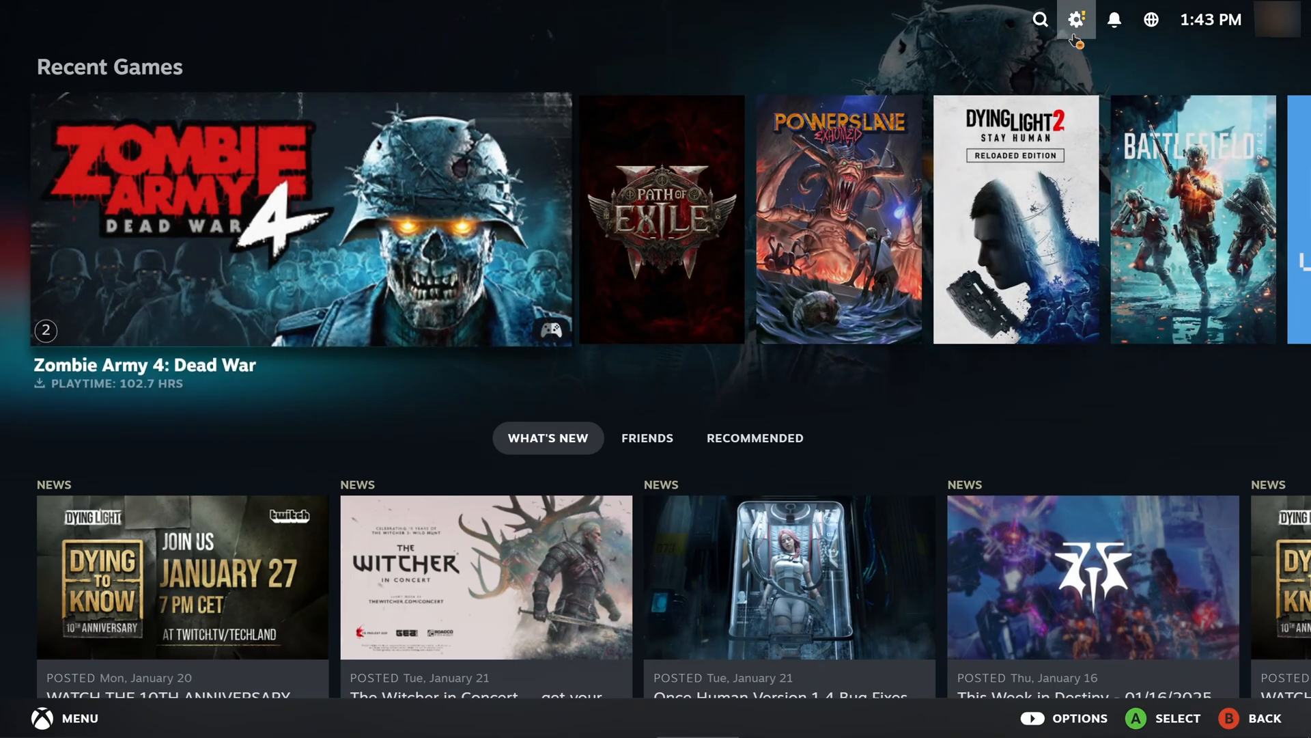
left_click(1077, 19)
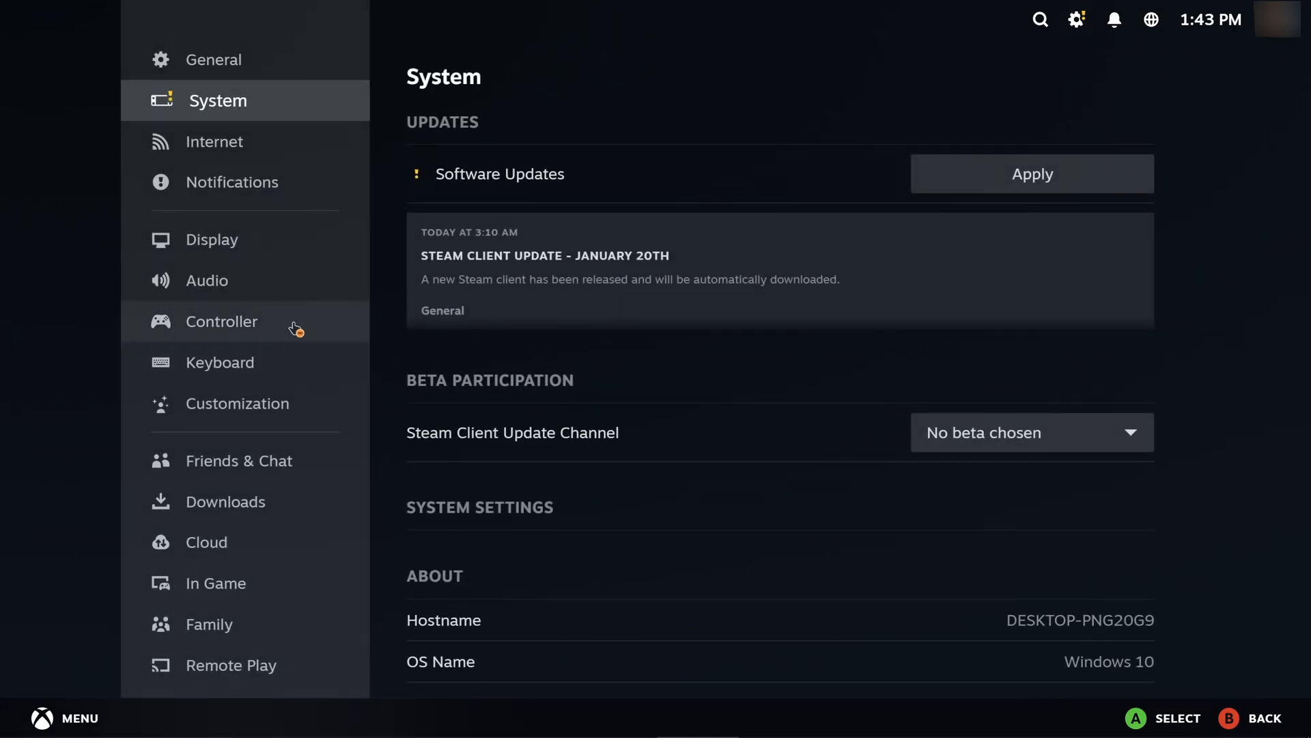
left_click(228, 320)
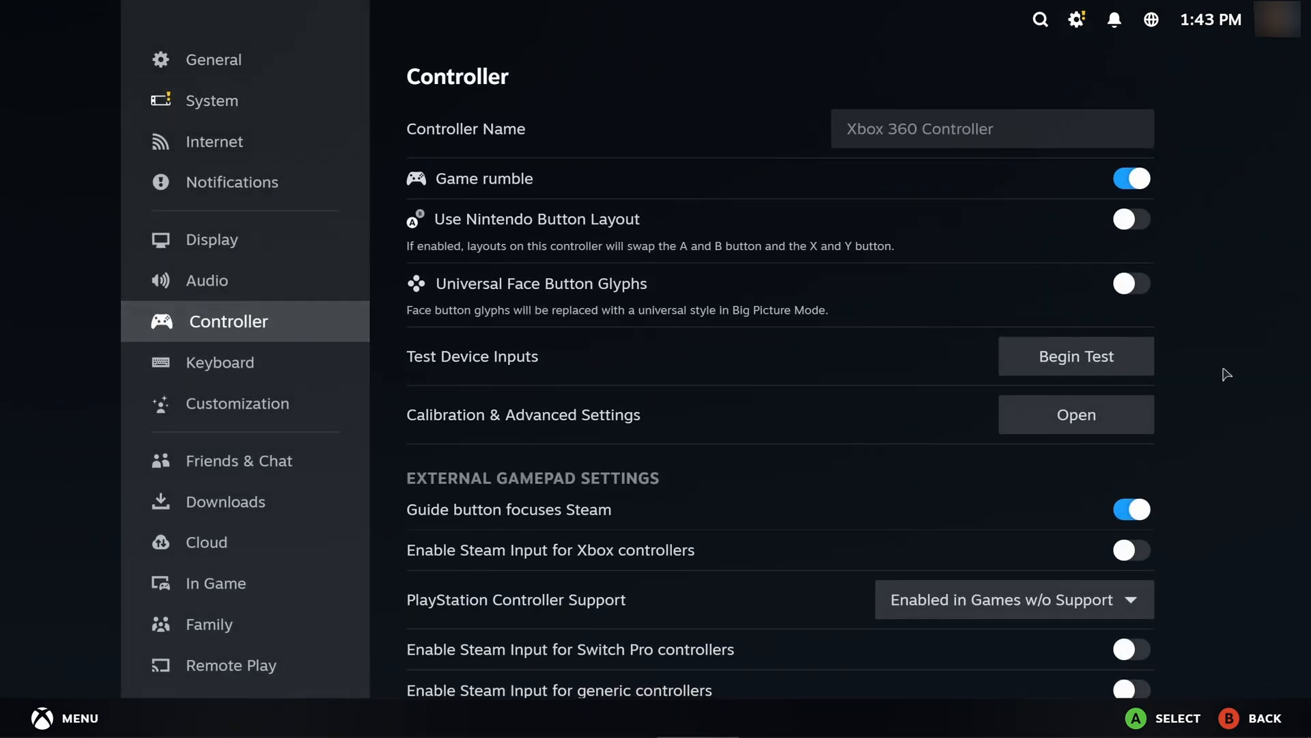
scroll("down", 3)
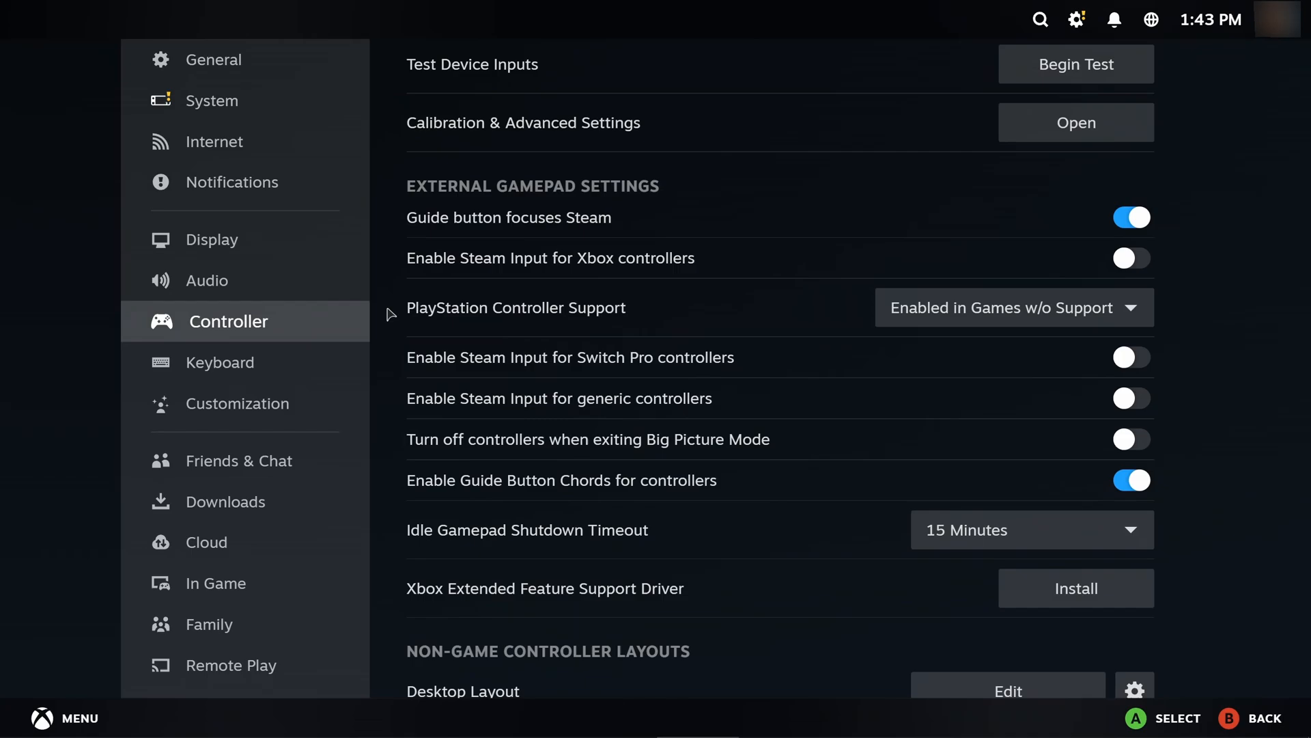
mouse_move(967, 330)
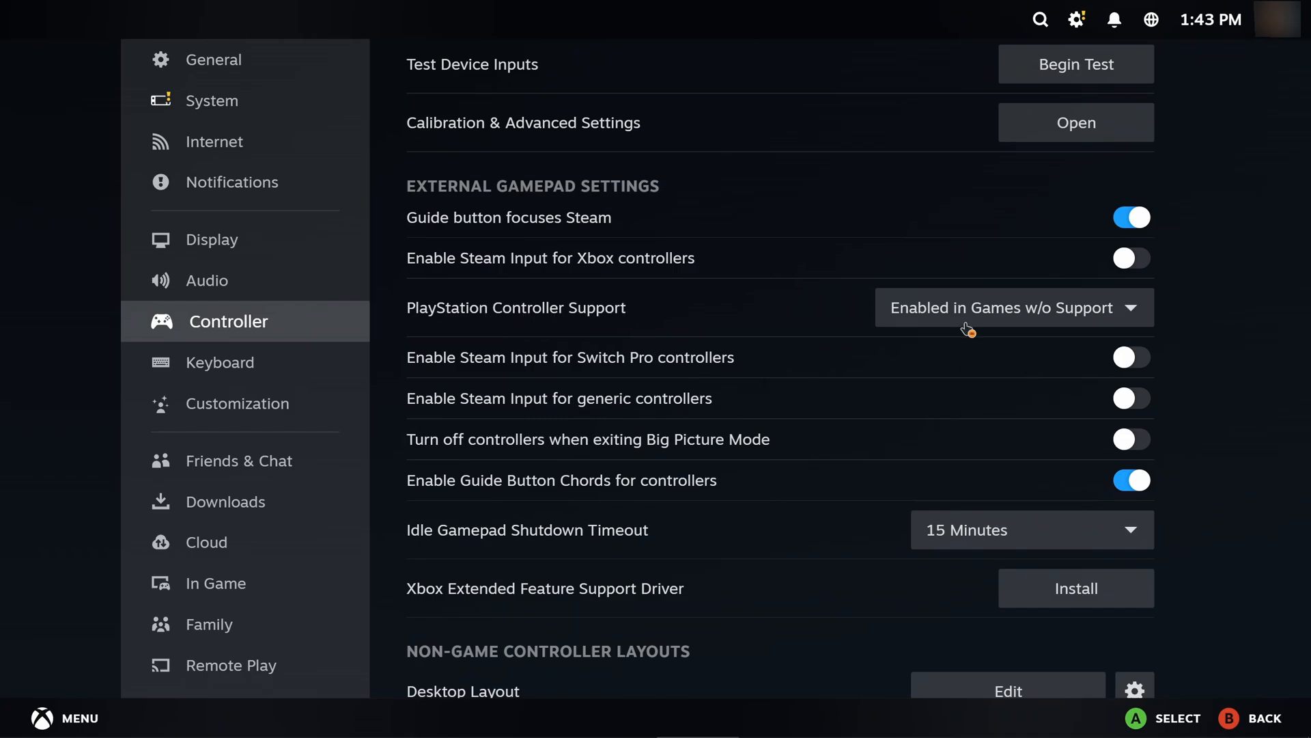
mouse_move(1186, 322)
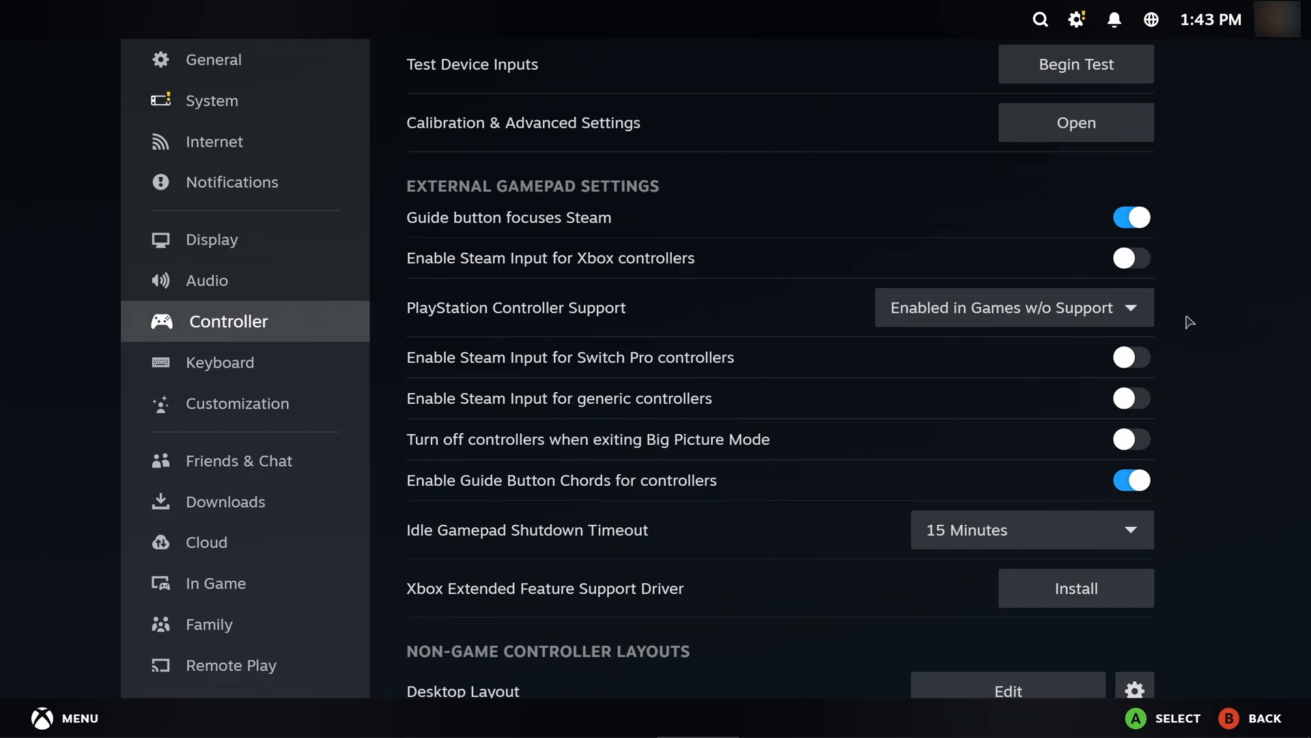
mouse_move(1231, 311)
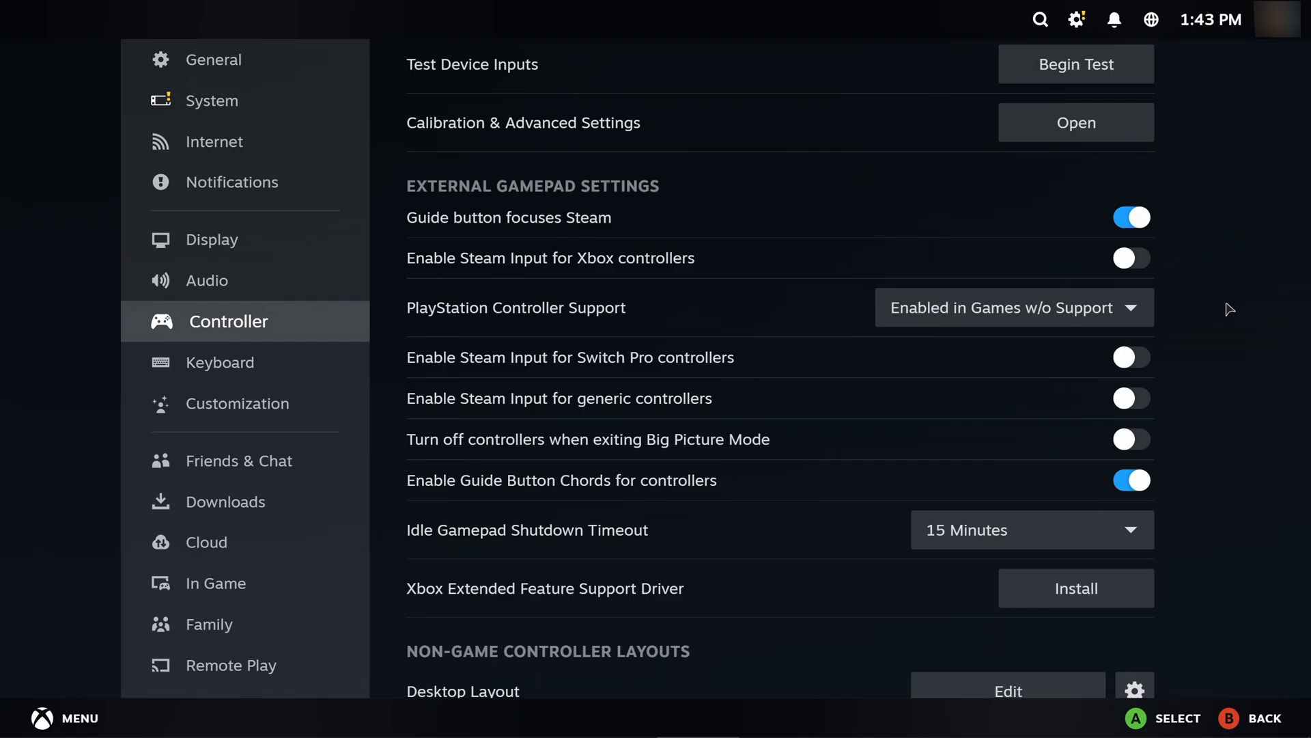
mouse_move(1169, 320)
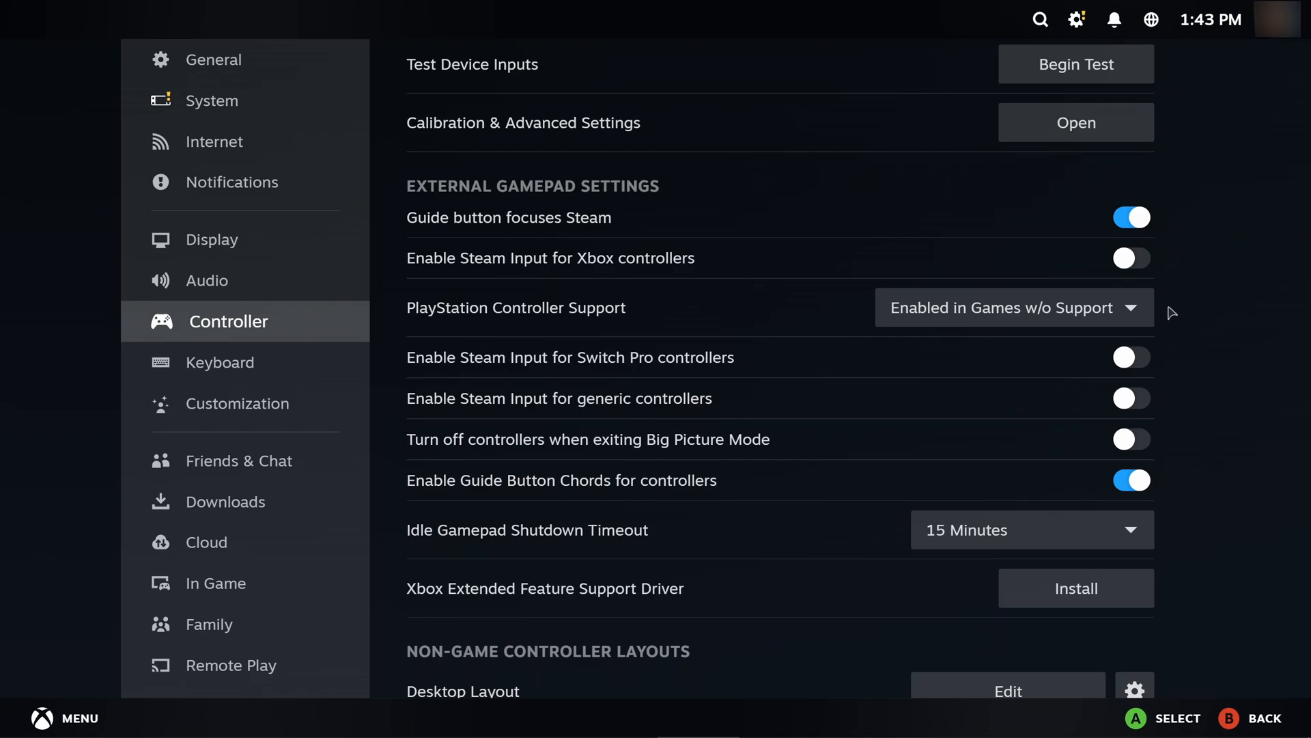
mouse_move(1217, 316)
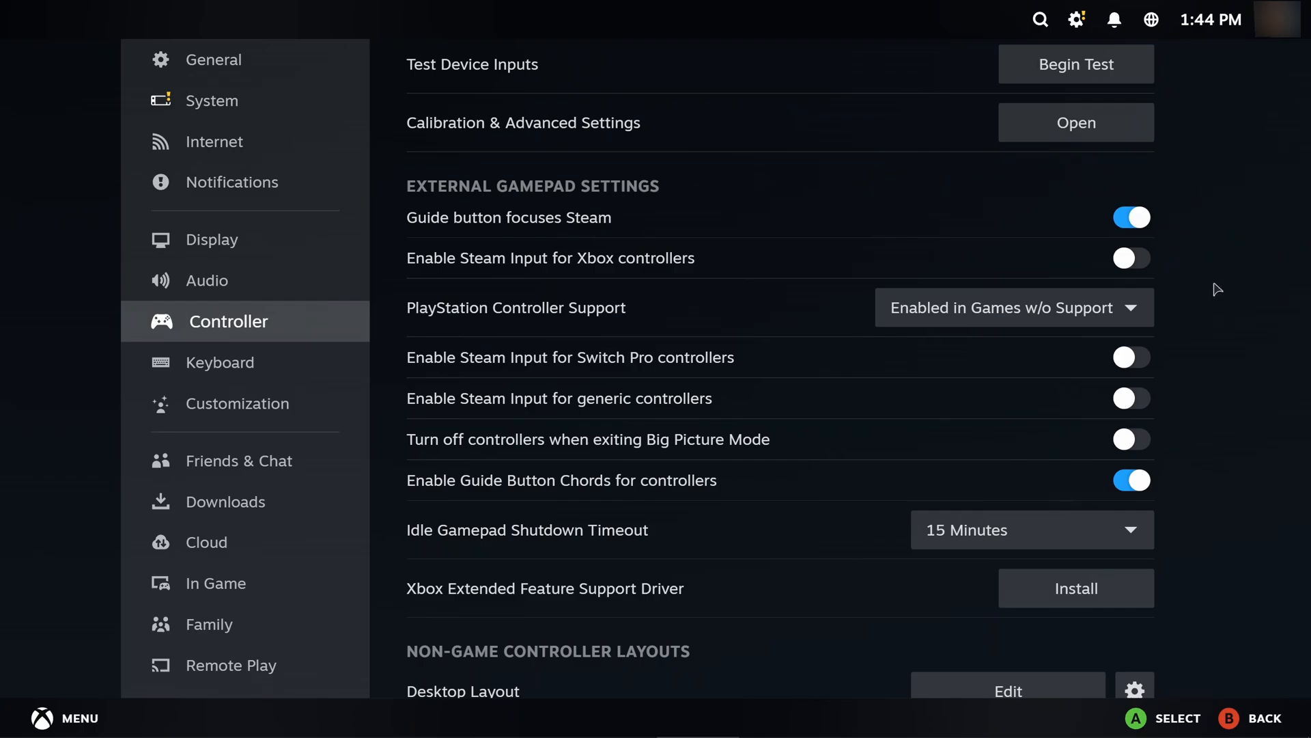
mouse_move(1219, 280)
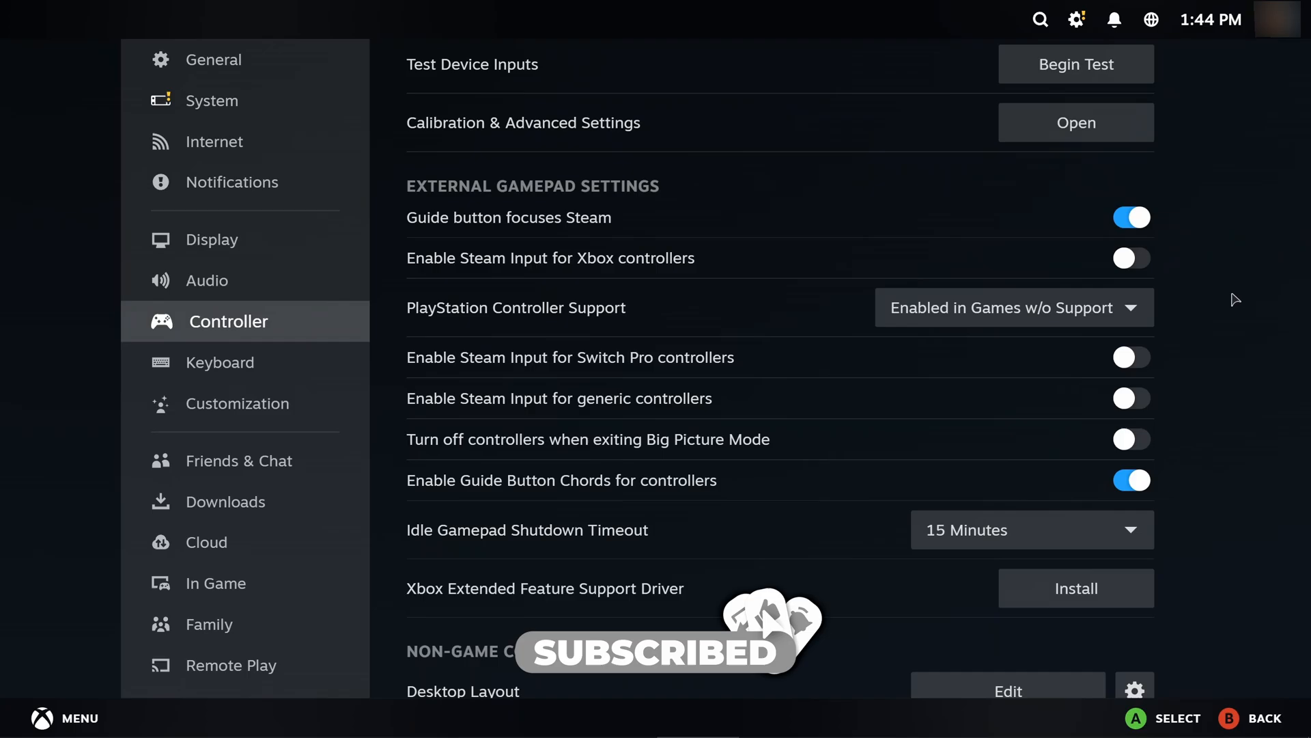
scroll("up", 3)
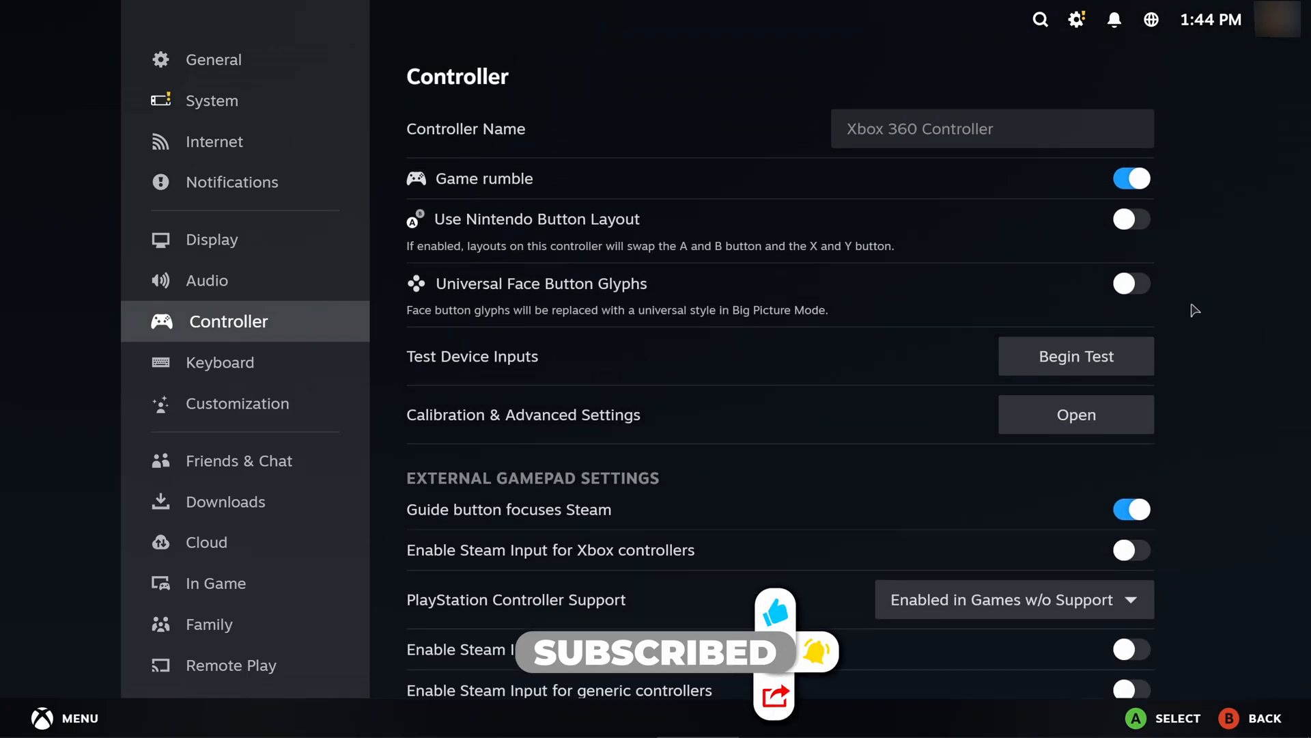